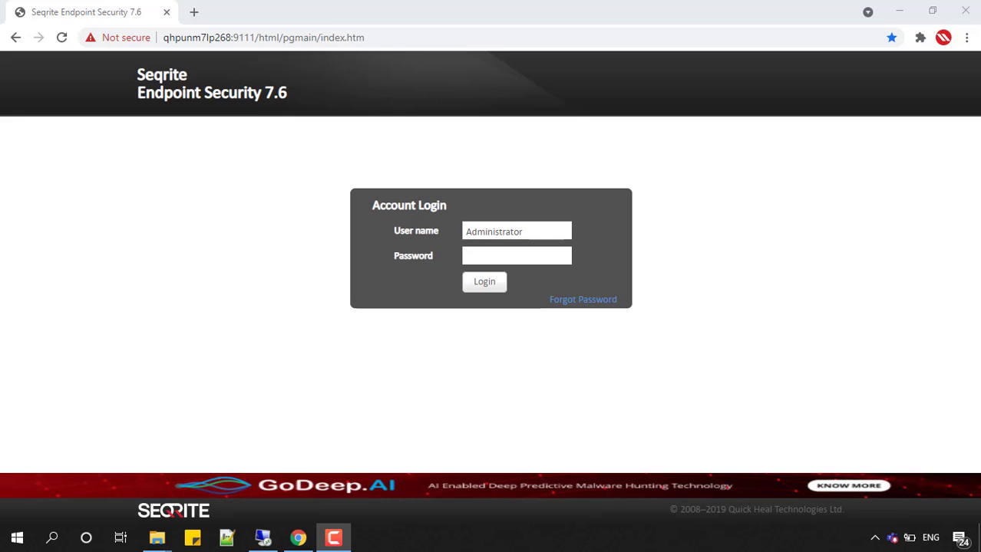
mouse_move(975, 239)
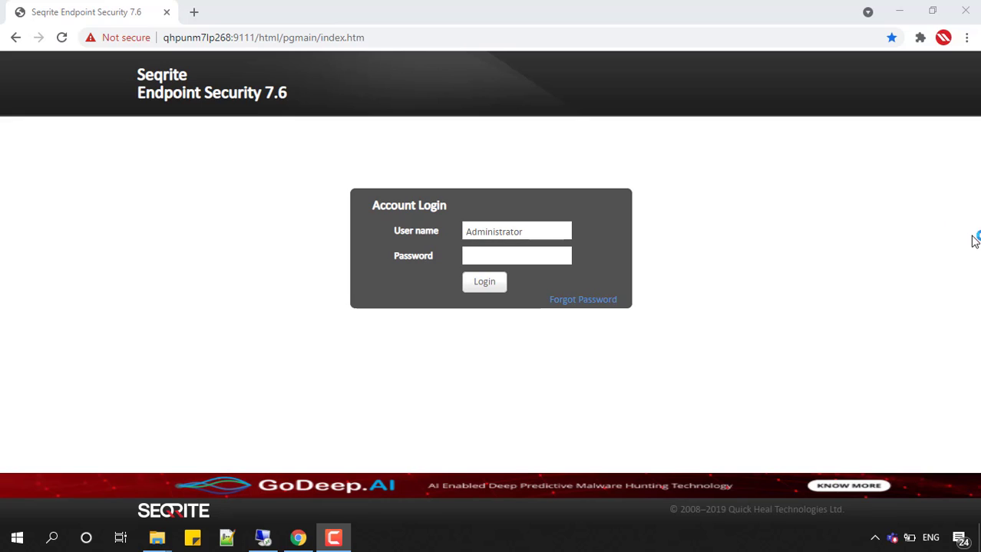
mouse_move(584, 299)
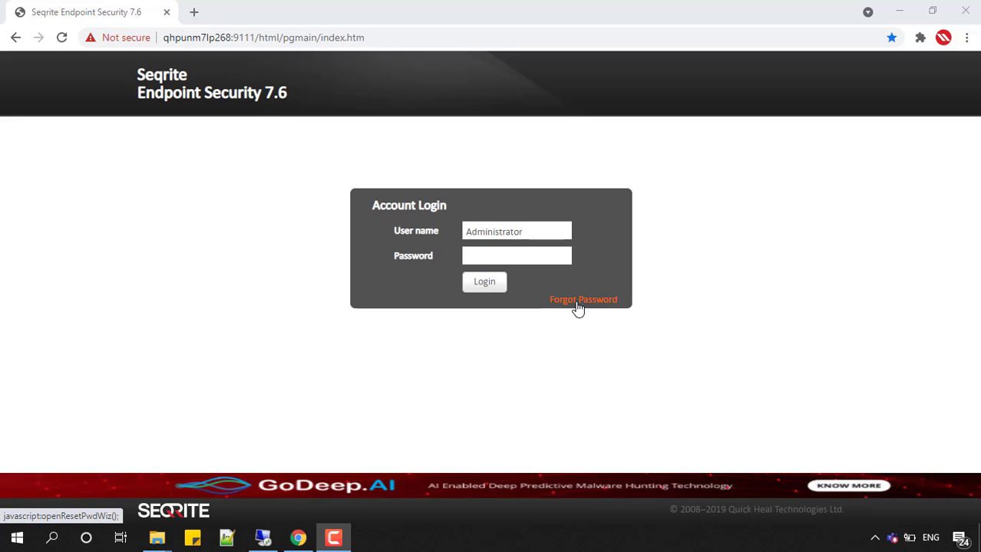
Submit a Forgot Password request for the Administrator account to get the resetpwd.exe tool location.
left_click(517, 255)
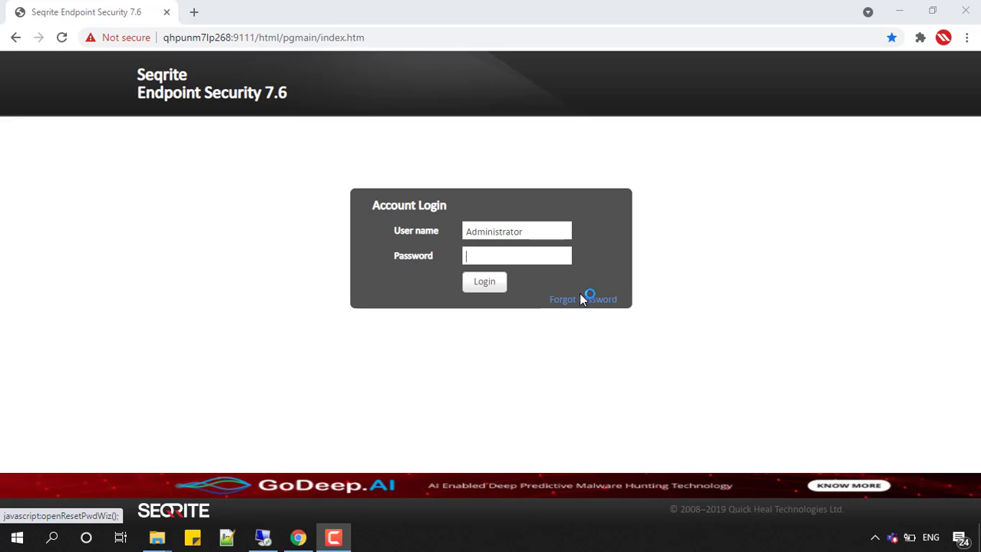
left_click(583, 299)
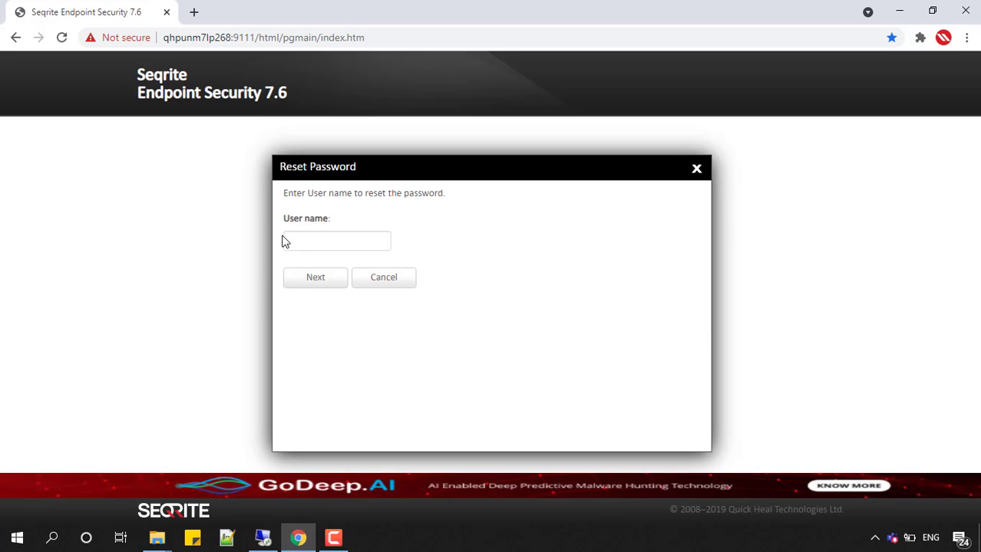
type("Administrator")
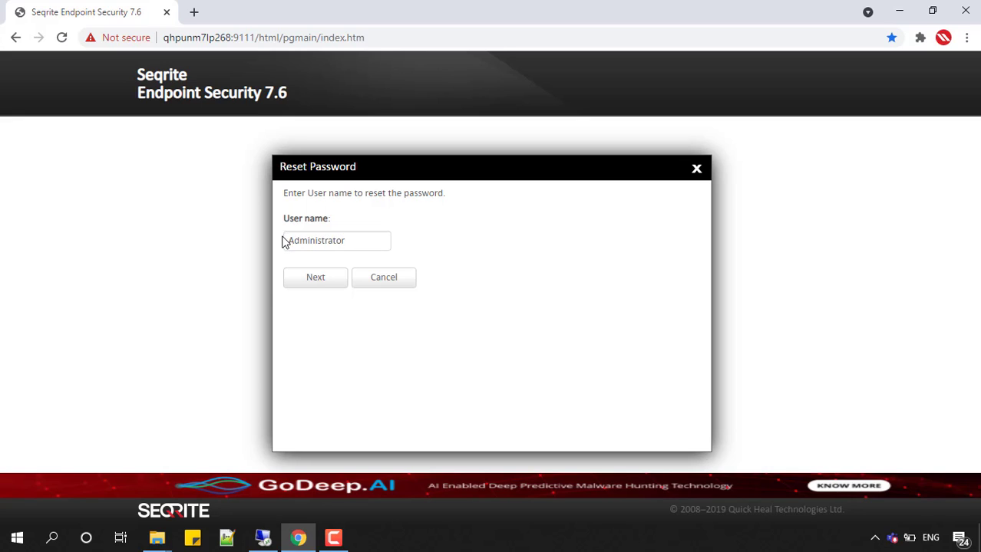
left_click(315, 276)
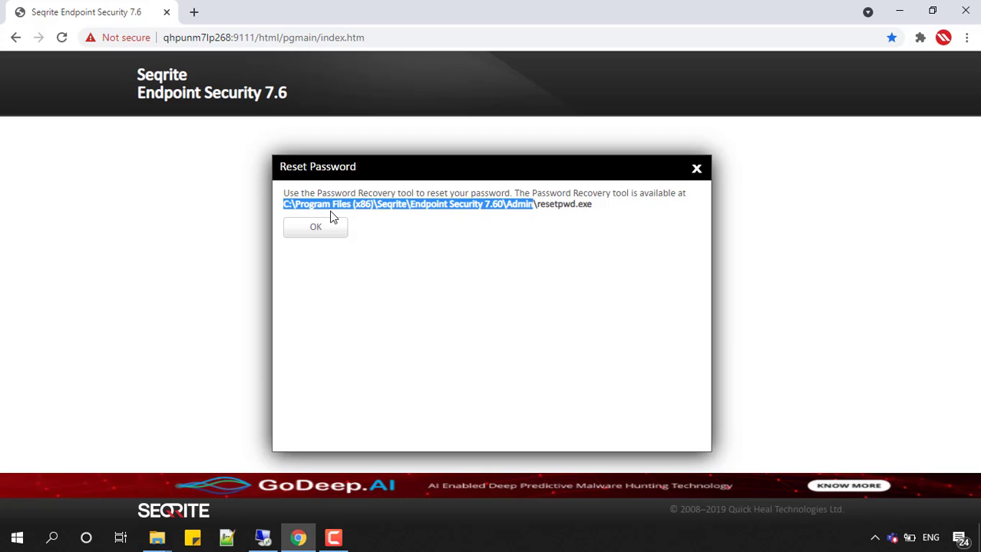
Run the Seqrite 7.60 Admin folder path from Win+R and locate resetpwd.exe in it.
left_click(315, 227)
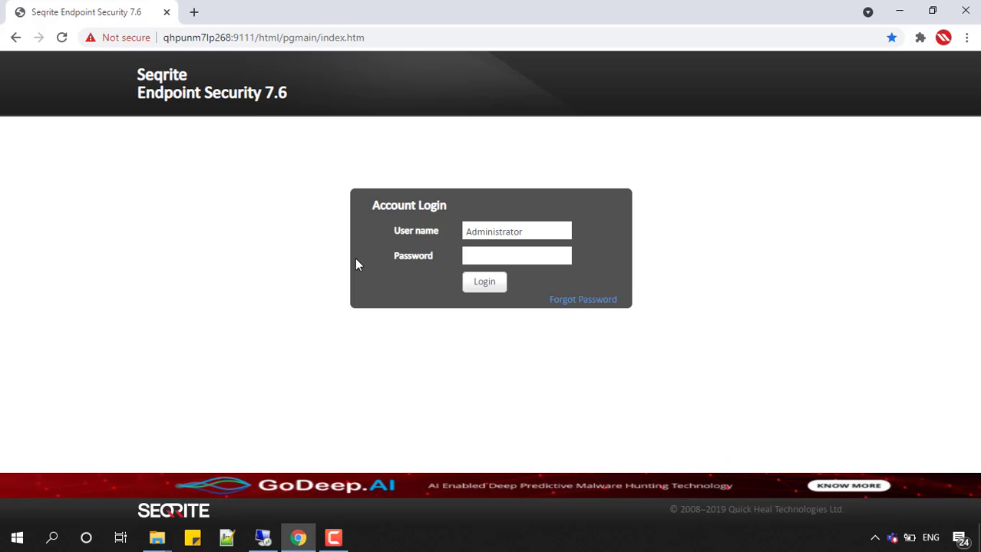
key("Win+r")
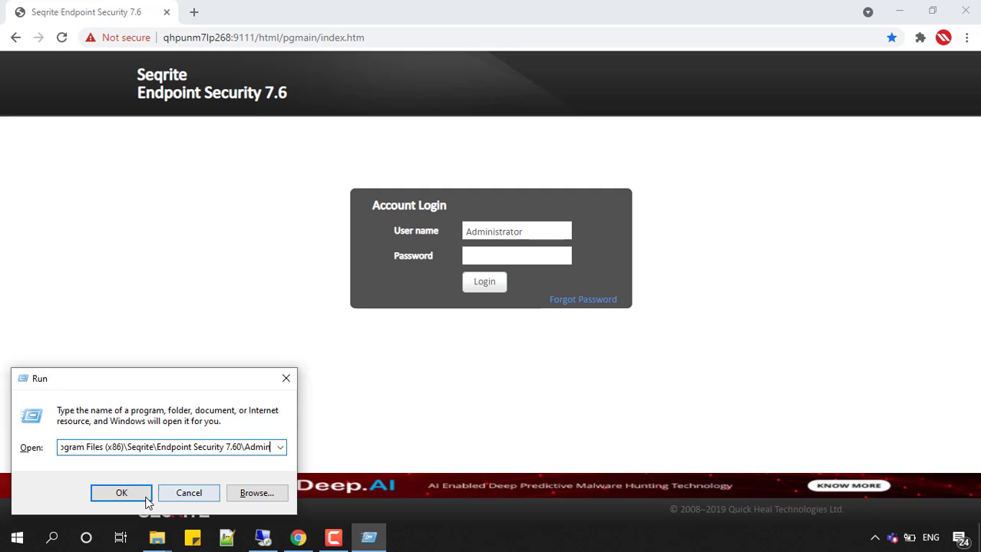
left_click(121, 492)
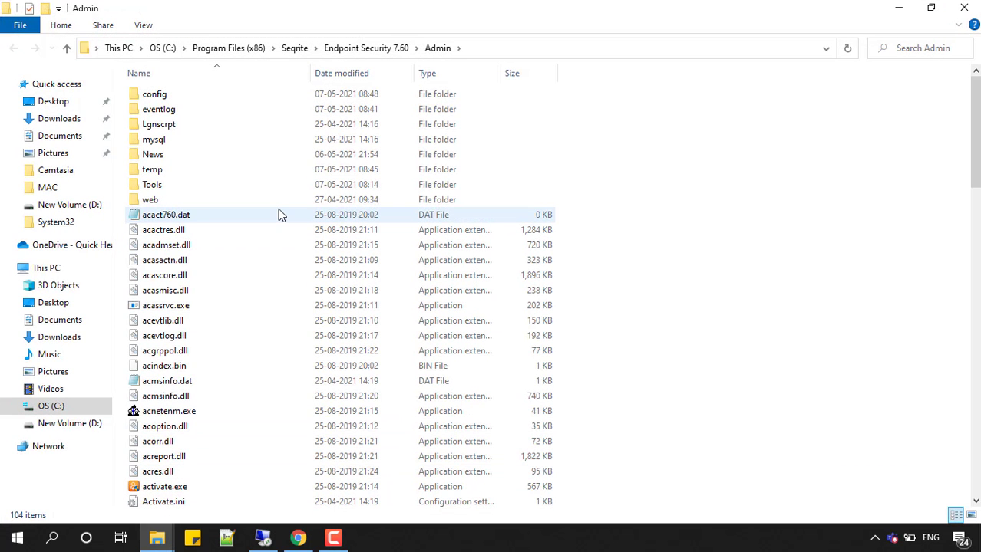
left_click(166, 395)
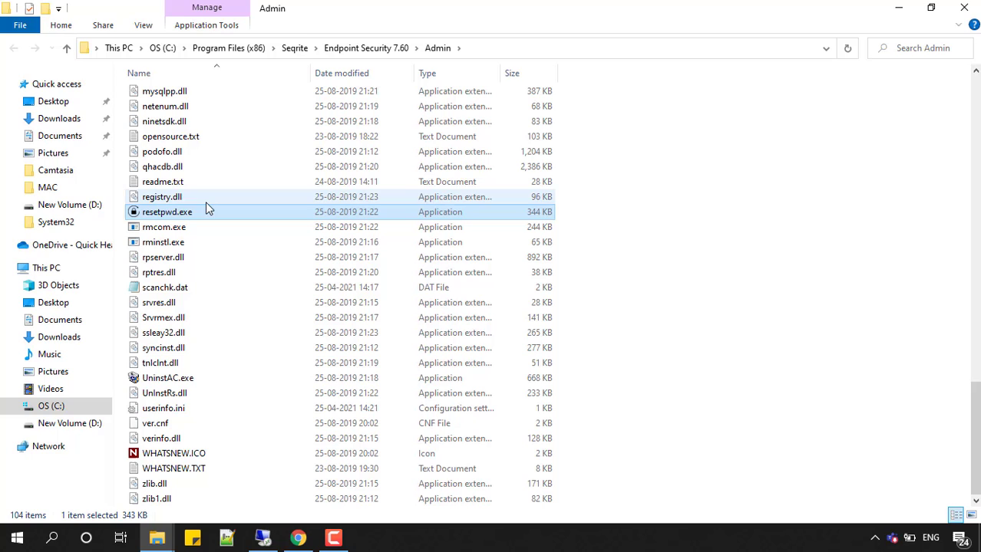
mouse_move(166, 212)
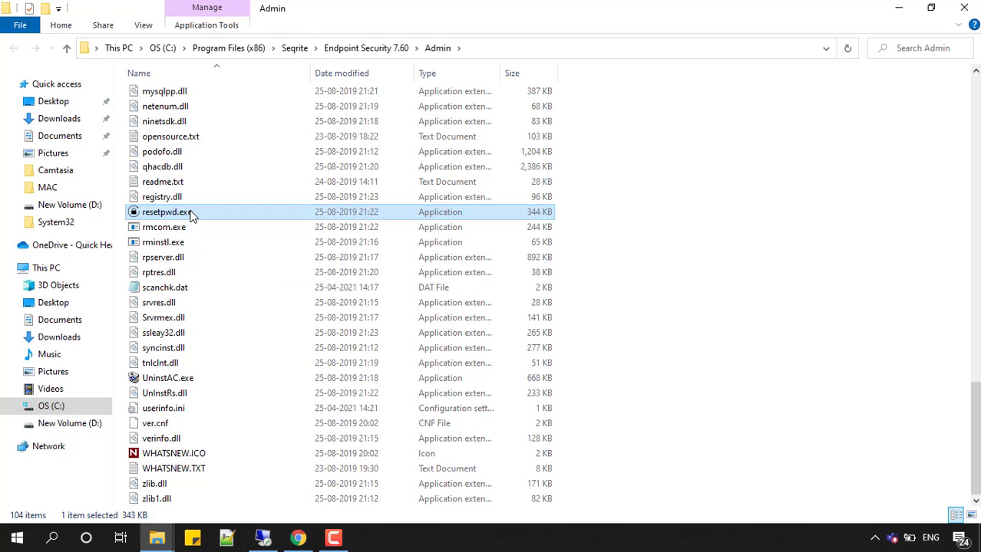
Launch resetpwd.exe and choose a Windows administrator account from the User name list.
double_click(166, 212)
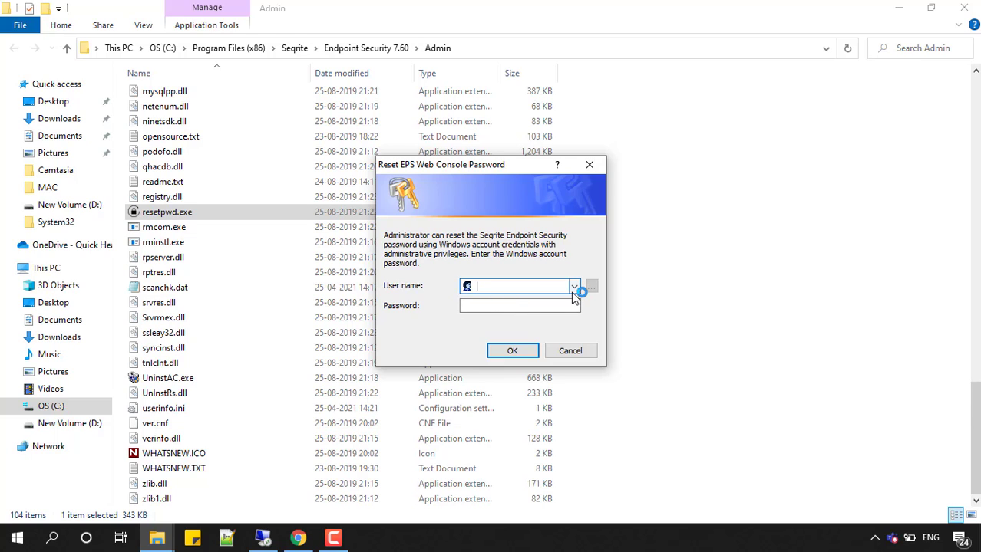
left_click(574, 287)
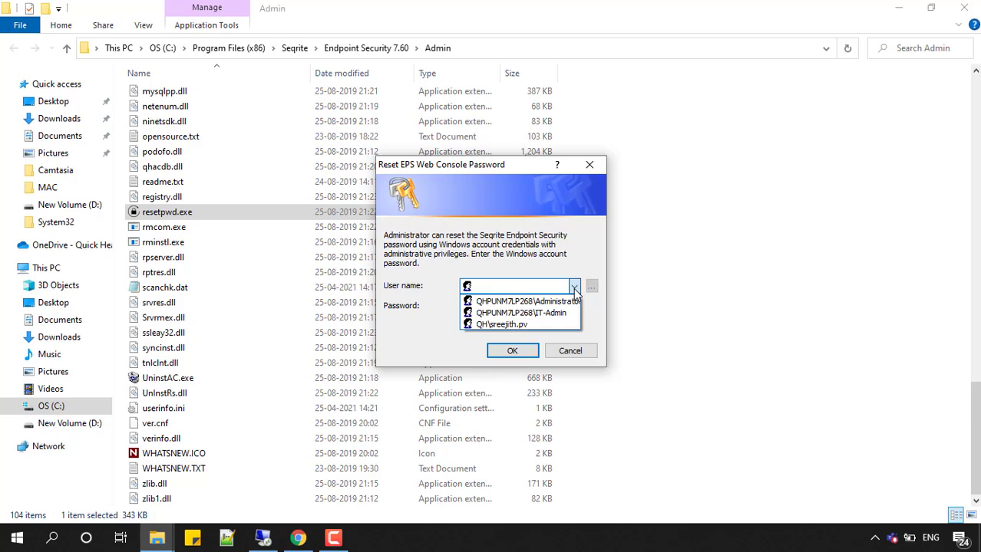
left_click(502, 324)
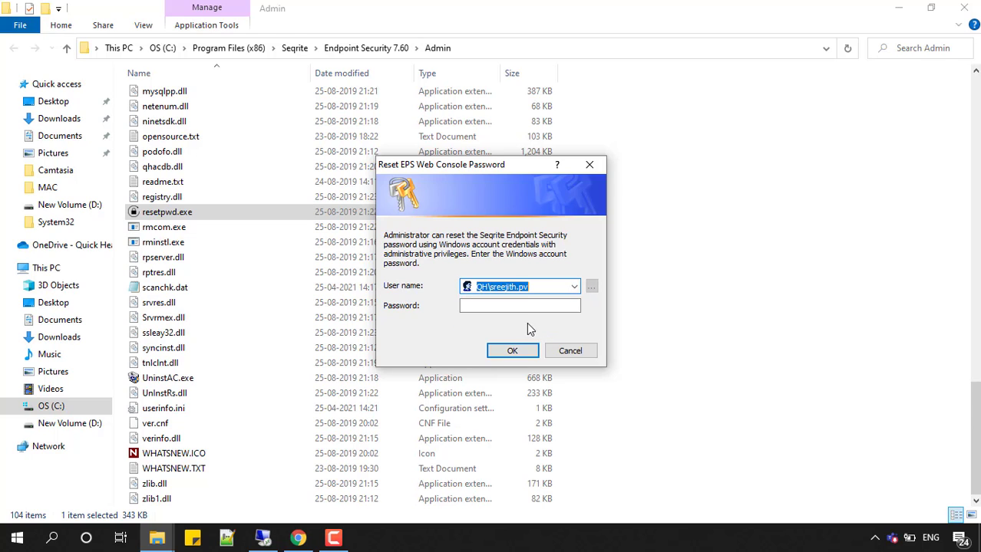
Enter the Windows account password and submit the credentials to authorise the reset.
left_click(519, 306)
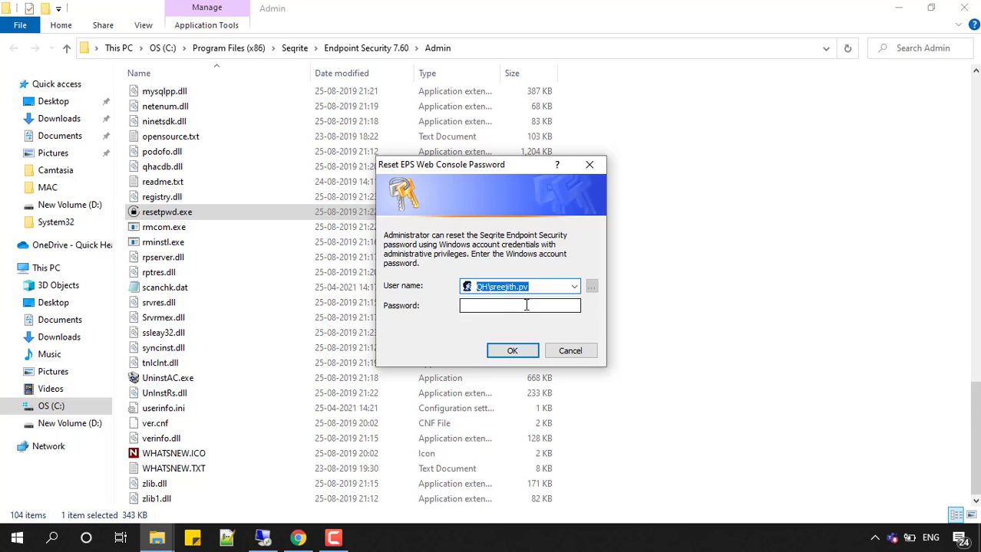
left_click(519, 305)
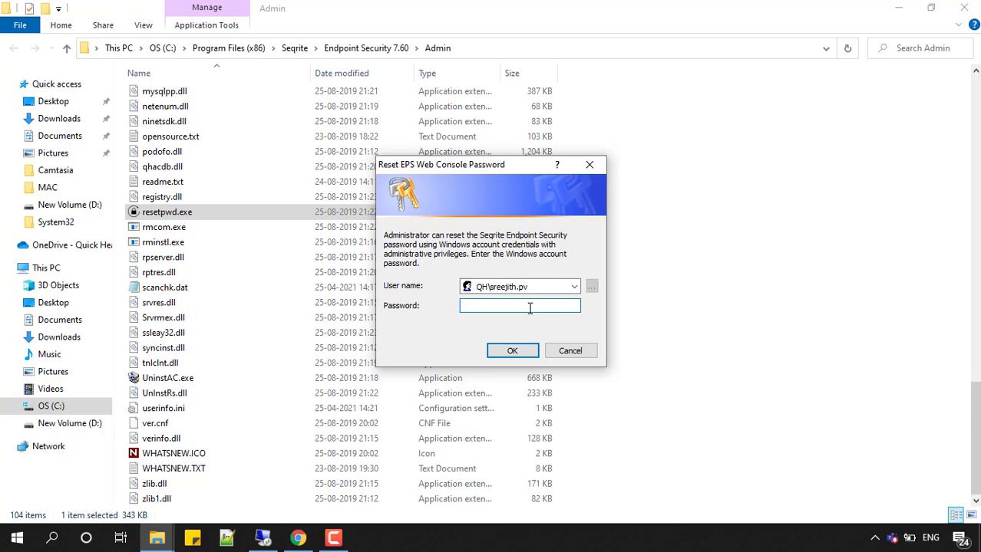
type("password")
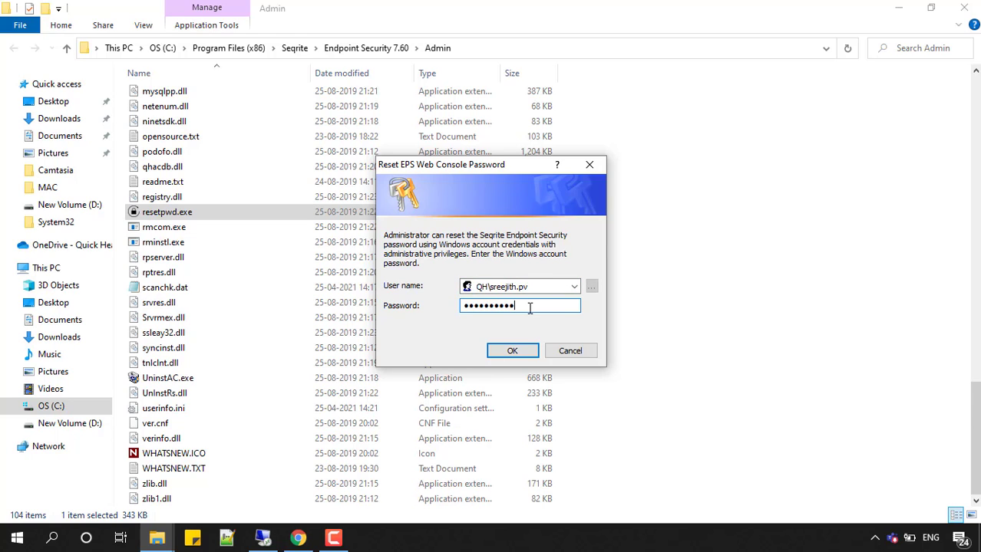
left_click(513, 350)
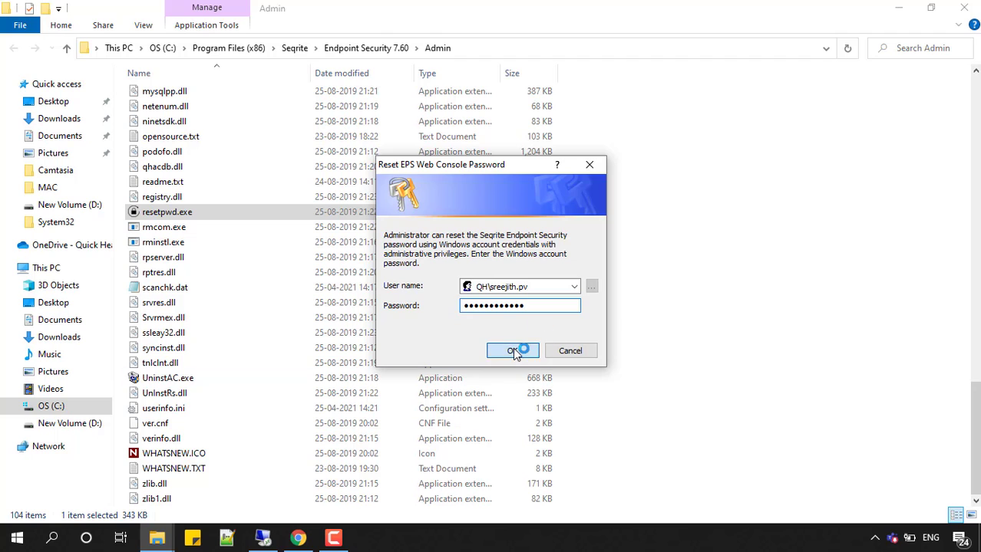
left_click(512, 350)
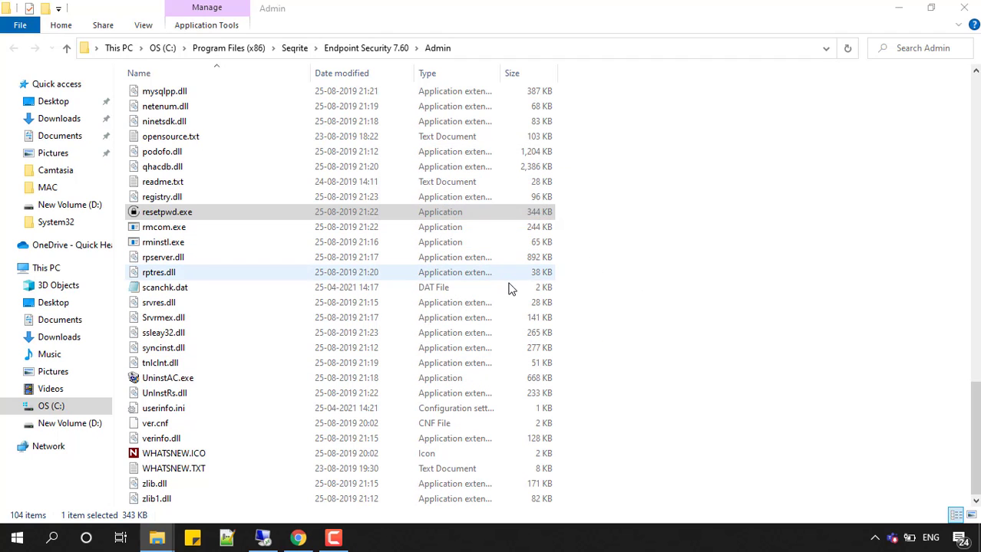
Enter and confirm the new web console password, apply it, and exit after the success message.
double_click(166, 212)
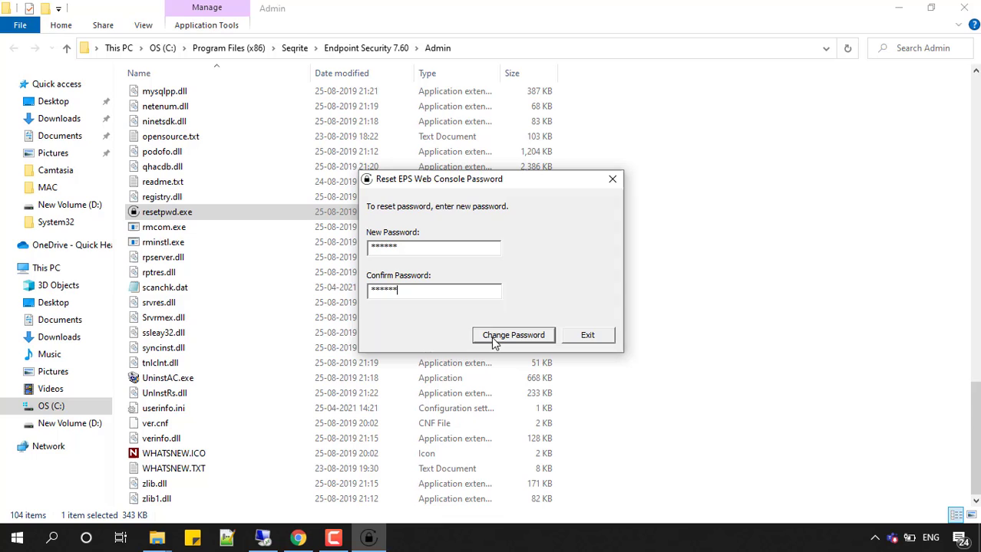
left_click(513, 335)
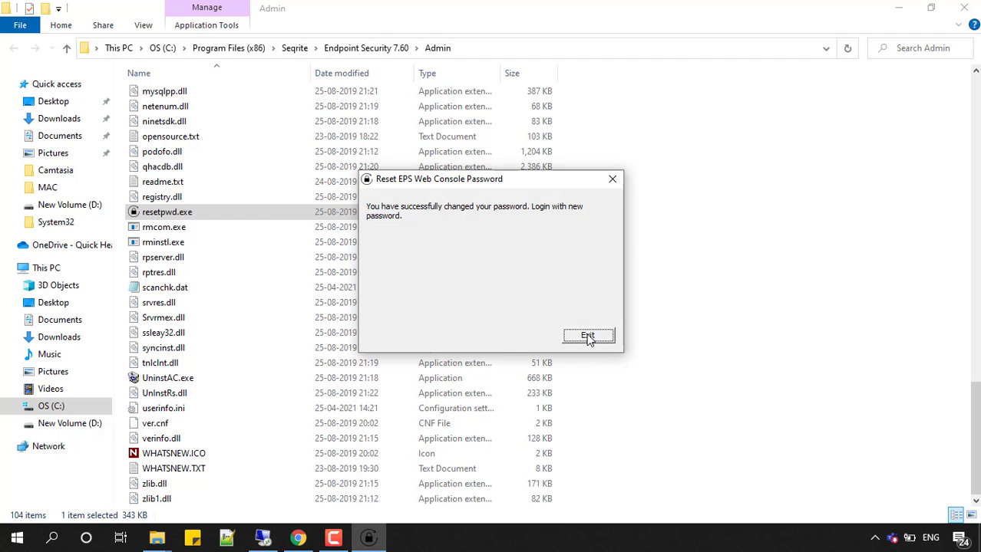
left_click(589, 336)
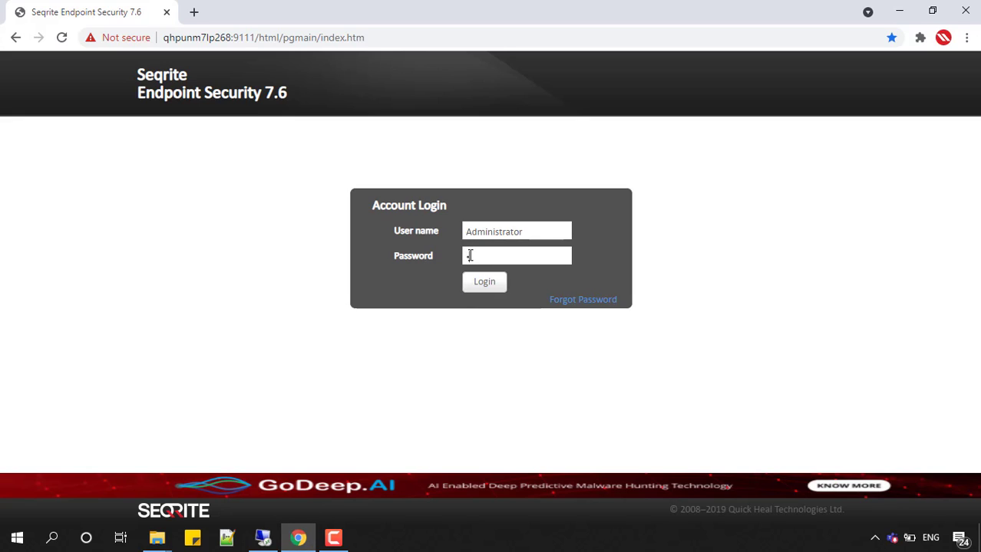
Log in as Administrator with the new password to reach the Home dashboard.
type("password")
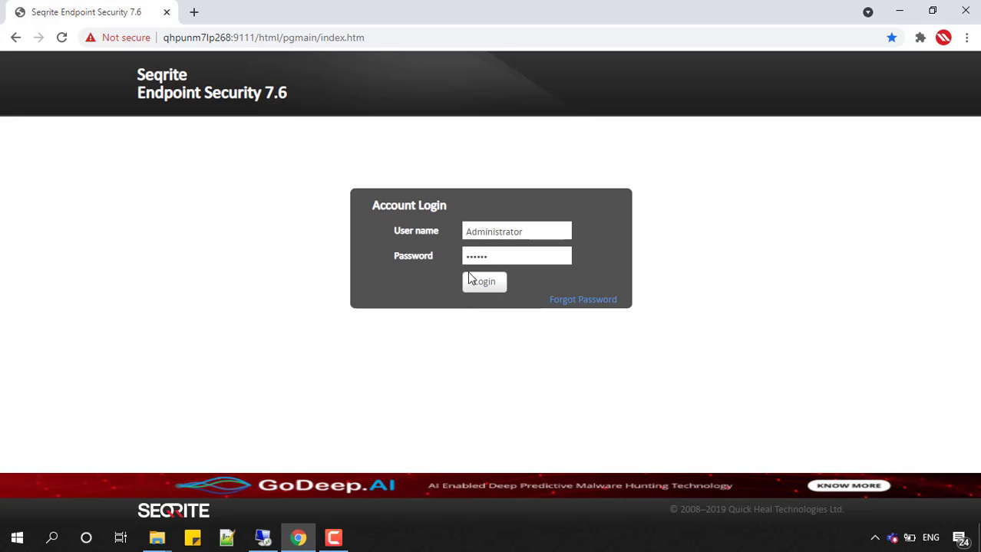
left_click(484, 282)
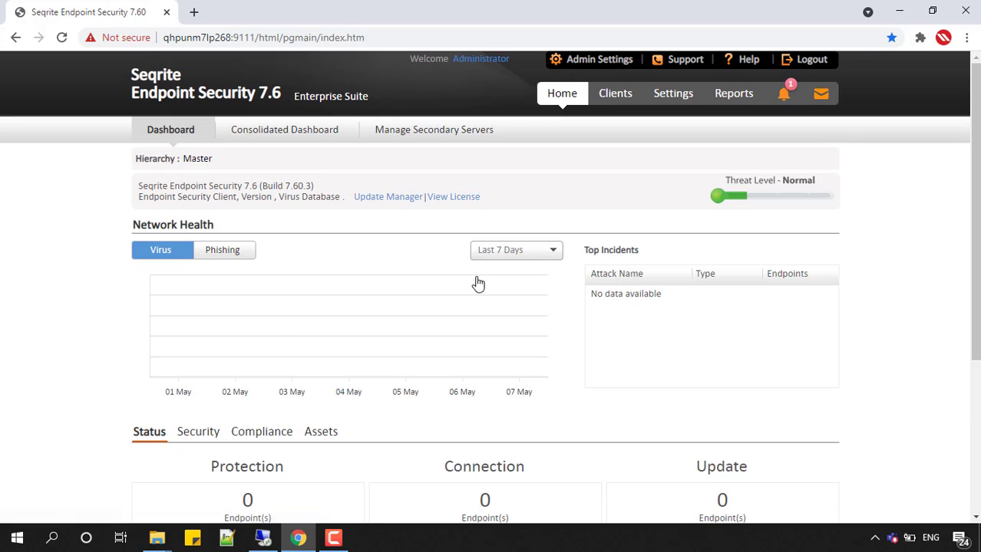